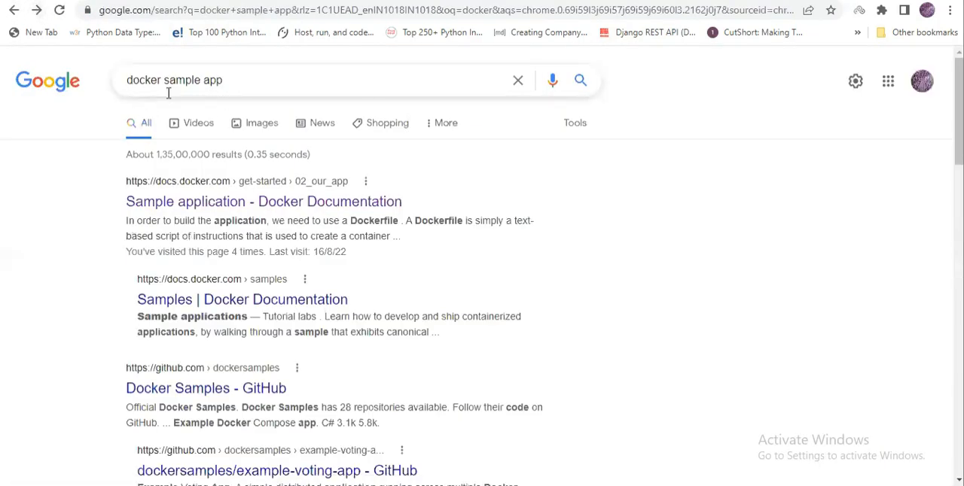
pyautogui.moveTo(208, 219)
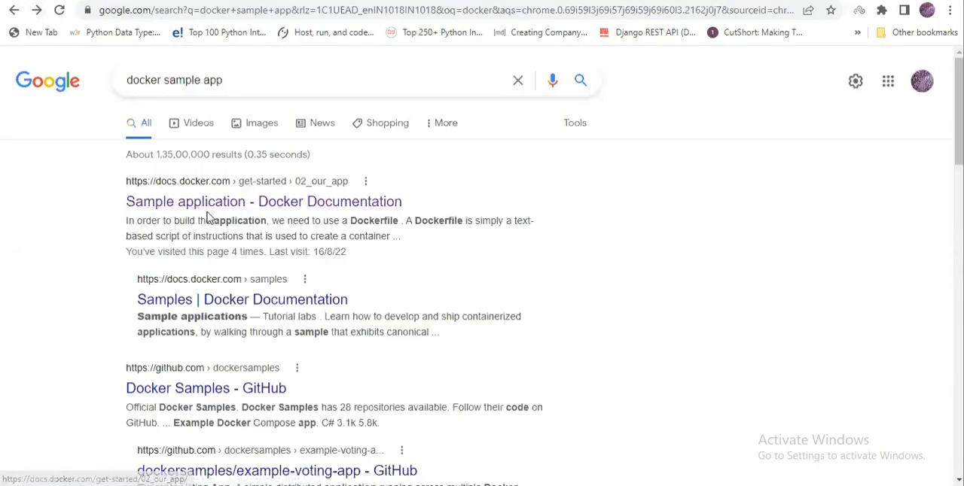
pyautogui.click(264, 201)
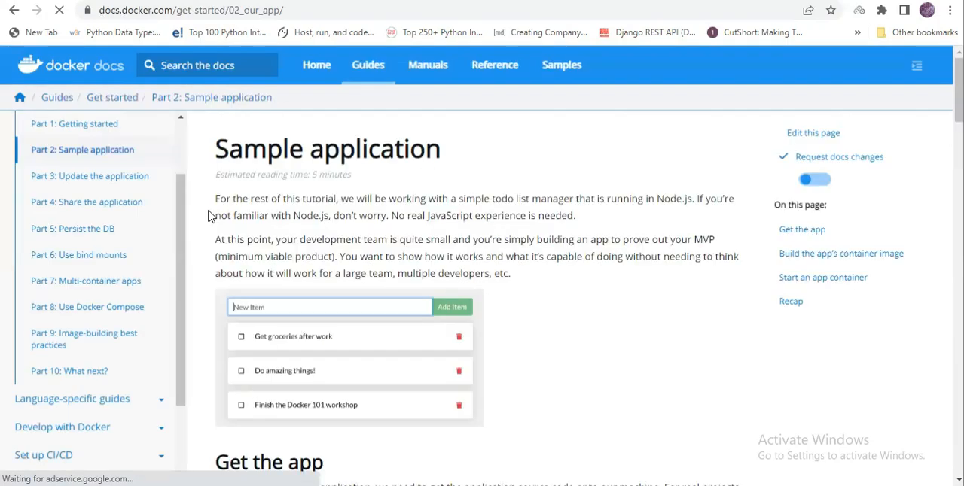
pyautogui.moveTo(410, 169)
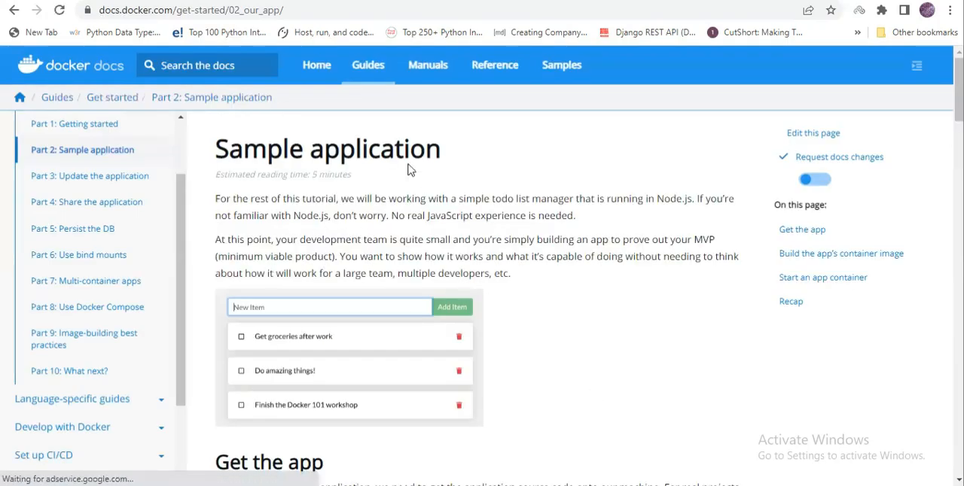
pyautogui.tripleClick(327, 148)
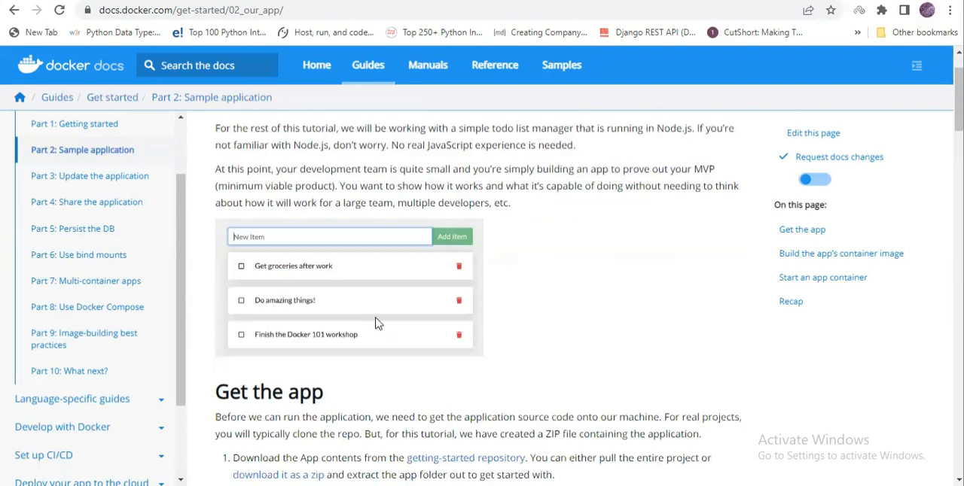
pyautogui.scroll(-3)
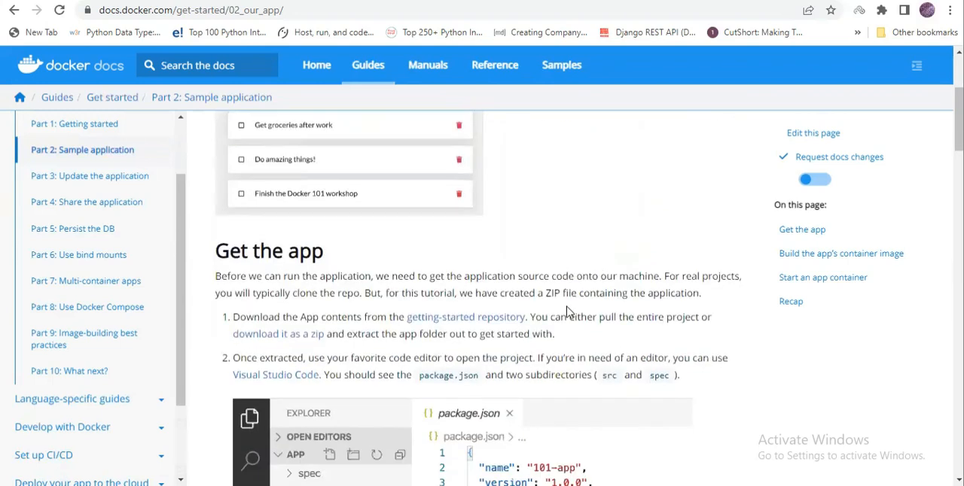
pyautogui.scroll(-3)
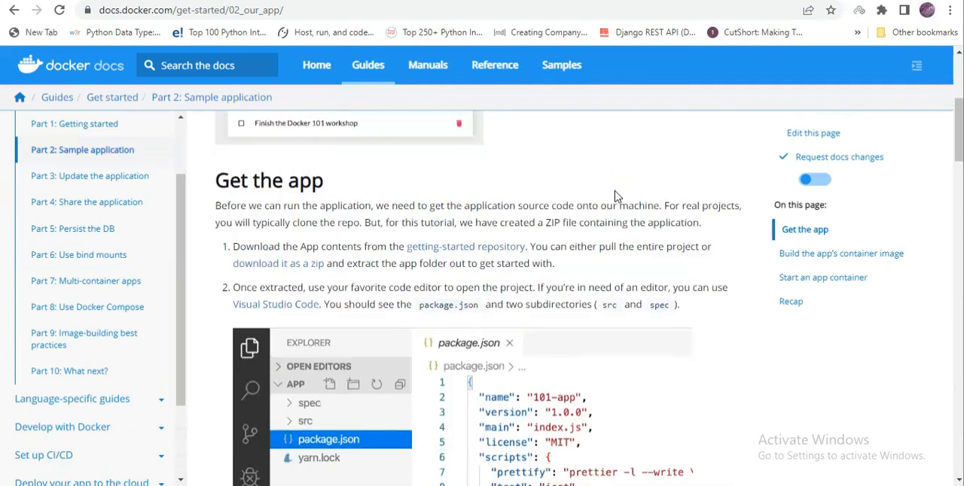
pyautogui.scroll(-3)
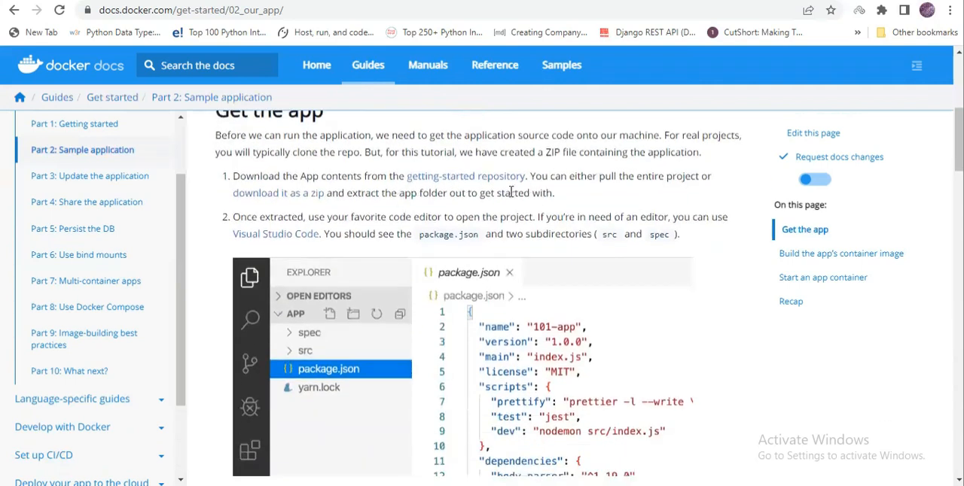
pyautogui.moveTo(254, 207)
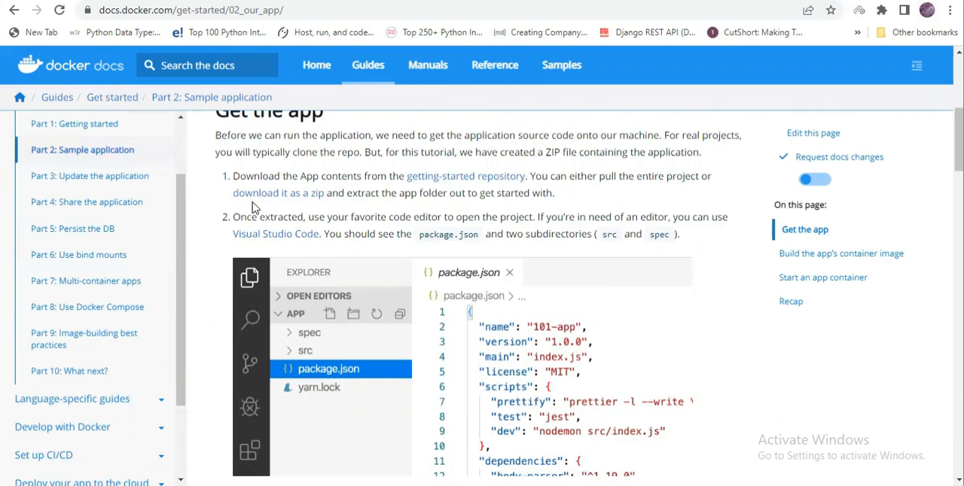
pyautogui.moveTo(291, 198)
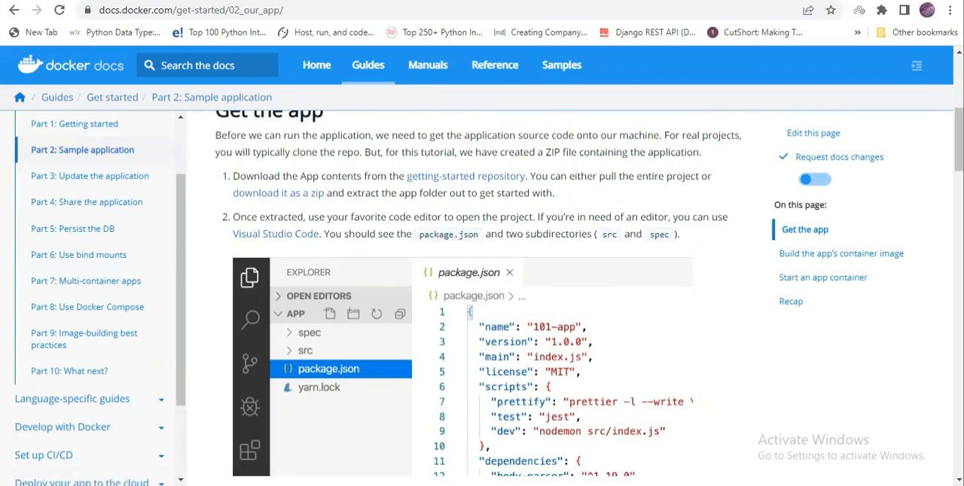
pyautogui.moveTo(546, 292)
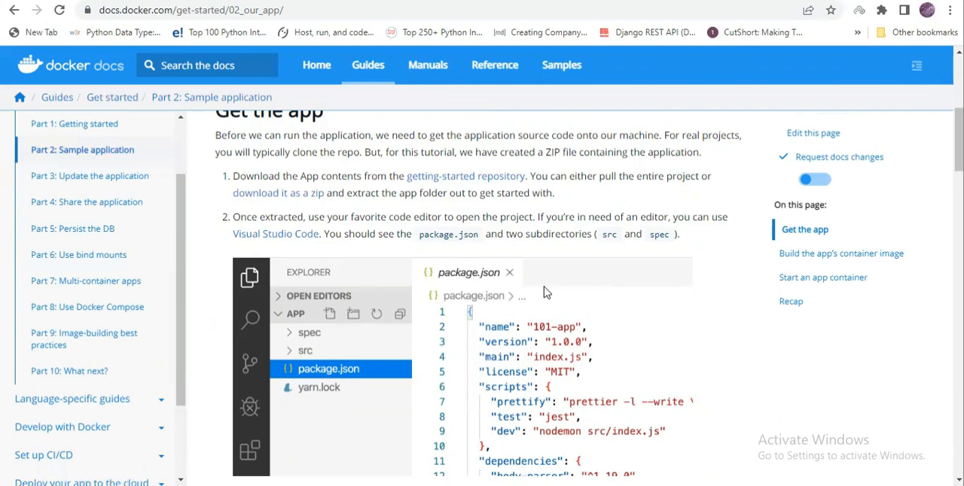
pyautogui.moveTo(552, 380)
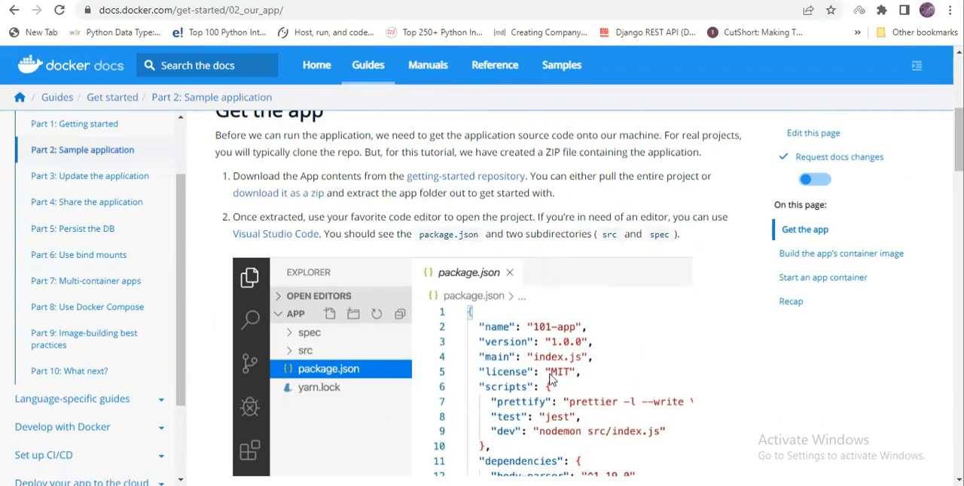
pyautogui.moveTo(451, 228)
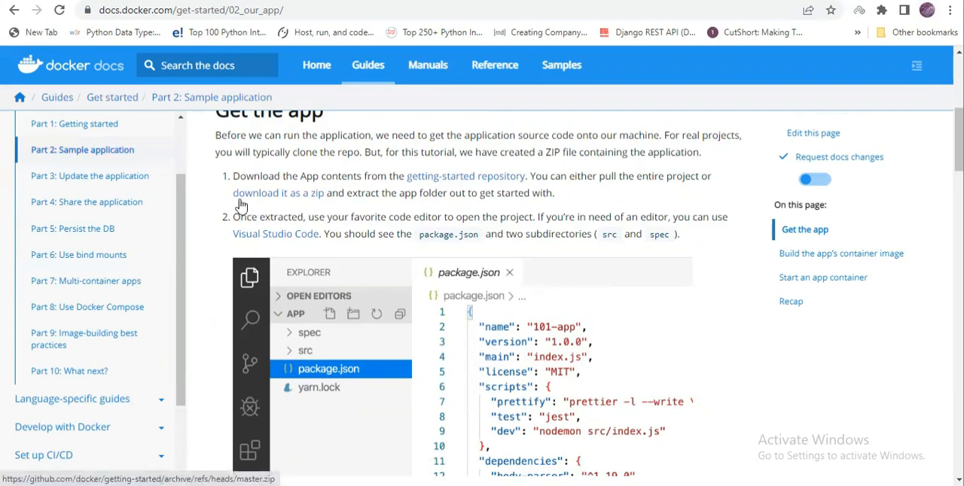
pyautogui.moveTo(435, 240)
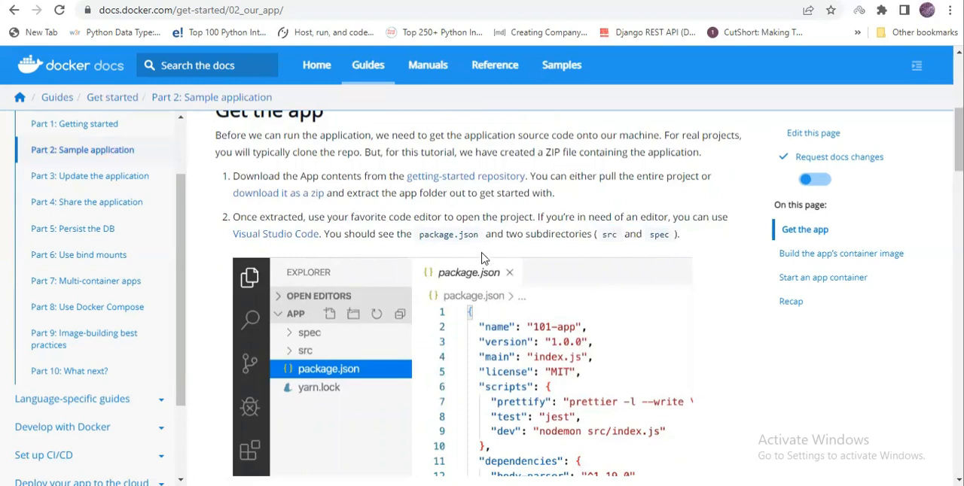
pyautogui.moveTo(580, 209)
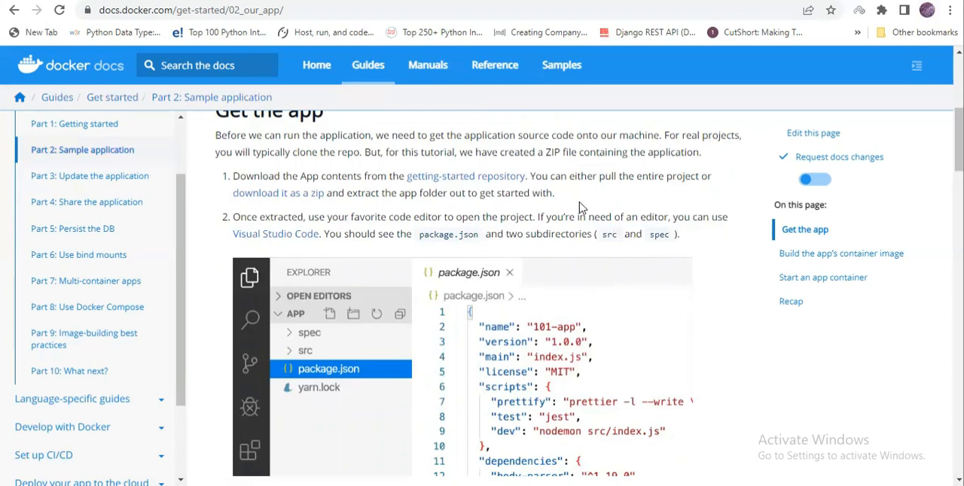
pyautogui.moveTo(608, 234)
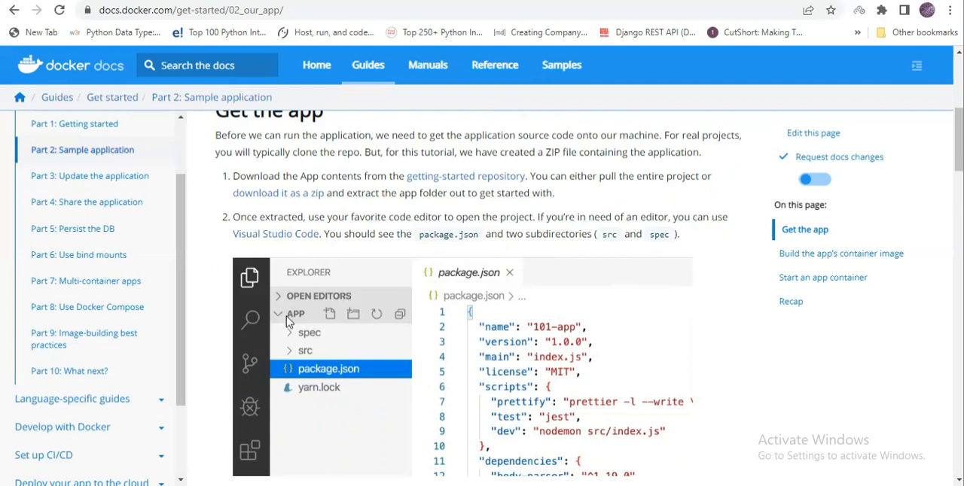
pyautogui.scroll(-3)
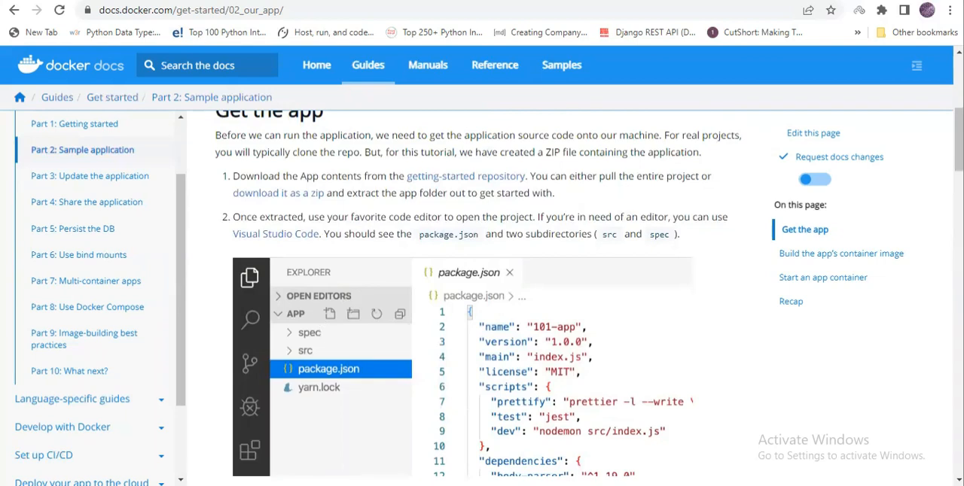
pyautogui.moveTo(297, 196)
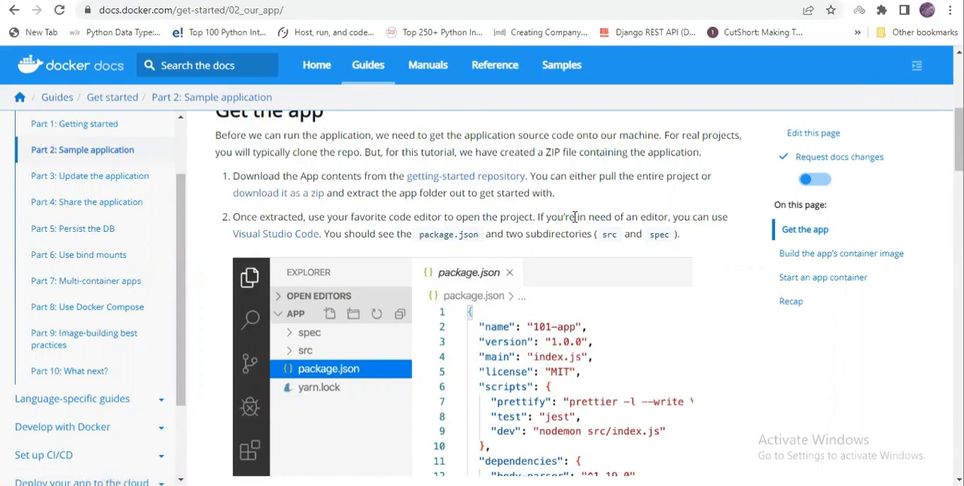
# Extract the getting-started-master zip to the default destination in Downloads.
pyautogui.click(277, 193)
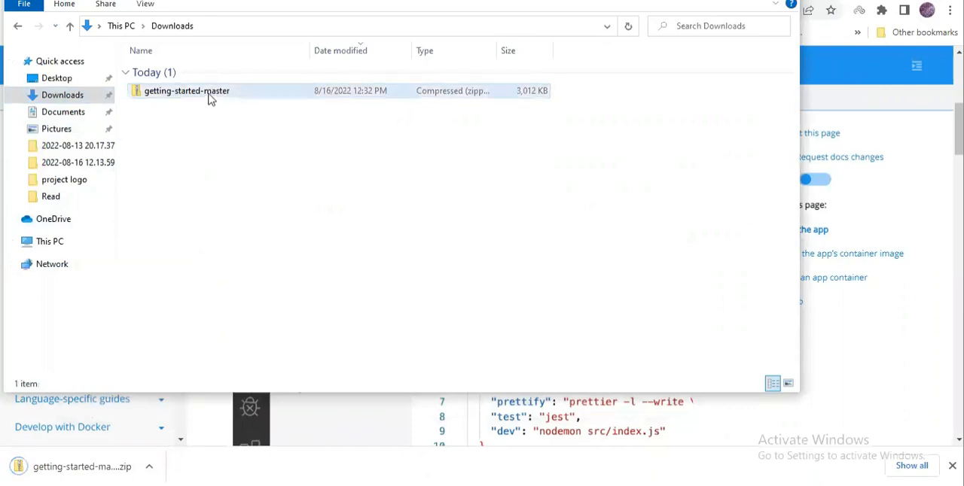
pyautogui.rightClick(186, 90)
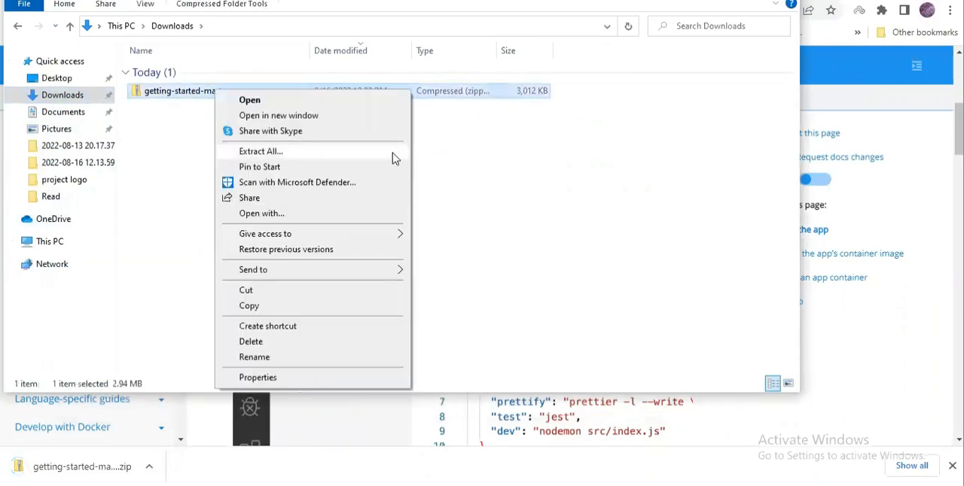
pyautogui.click(260, 151)
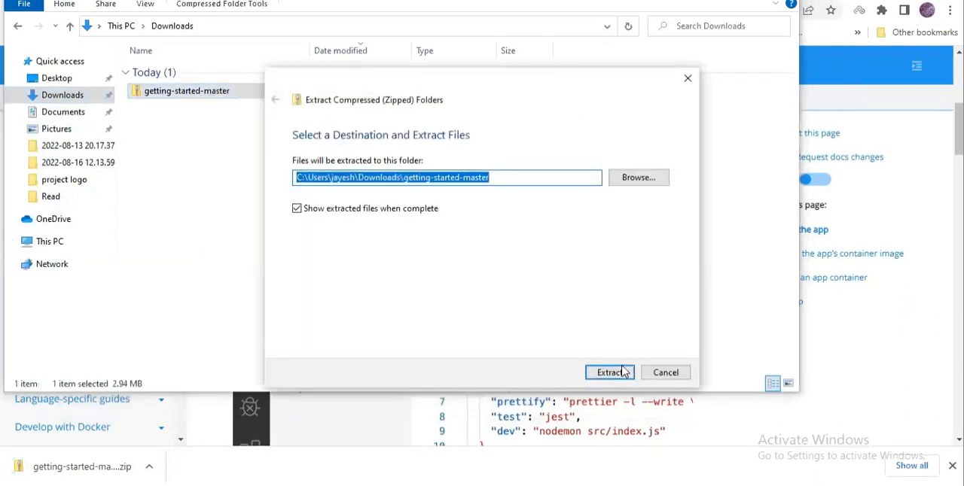
pyautogui.click(609, 372)
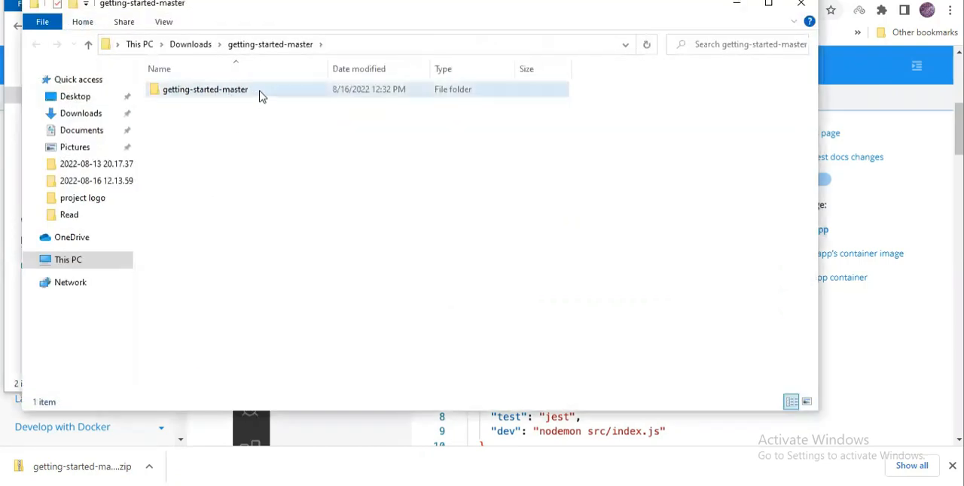
# Show the inner getting-started-master folder's contents with app, docs and Dockerfile.
pyautogui.doubleClick(205, 89)
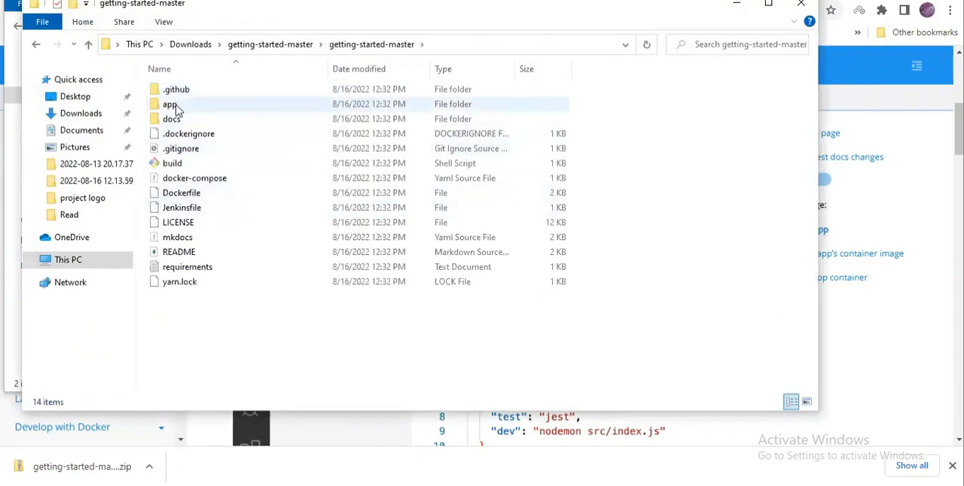
pyautogui.moveTo(186, 104)
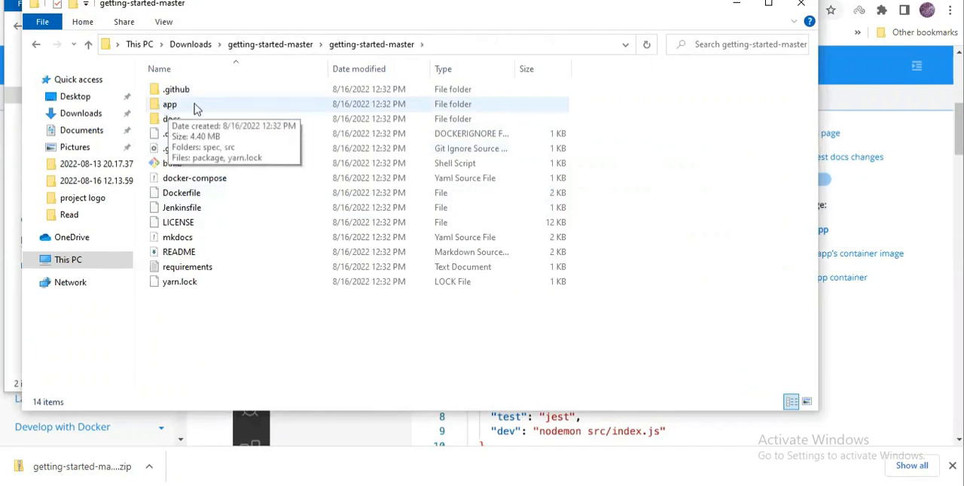
pyautogui.moveTo(209, 106)
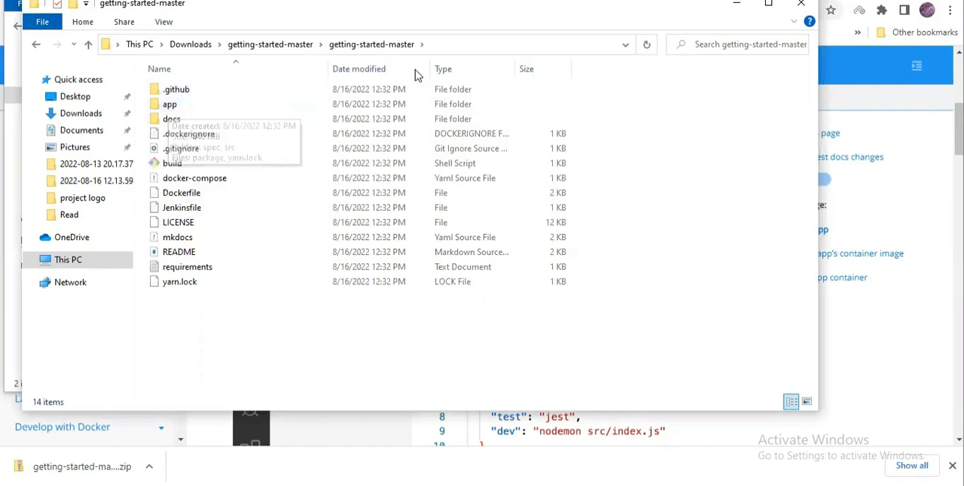
pyautogui.moveTo(419, 76)
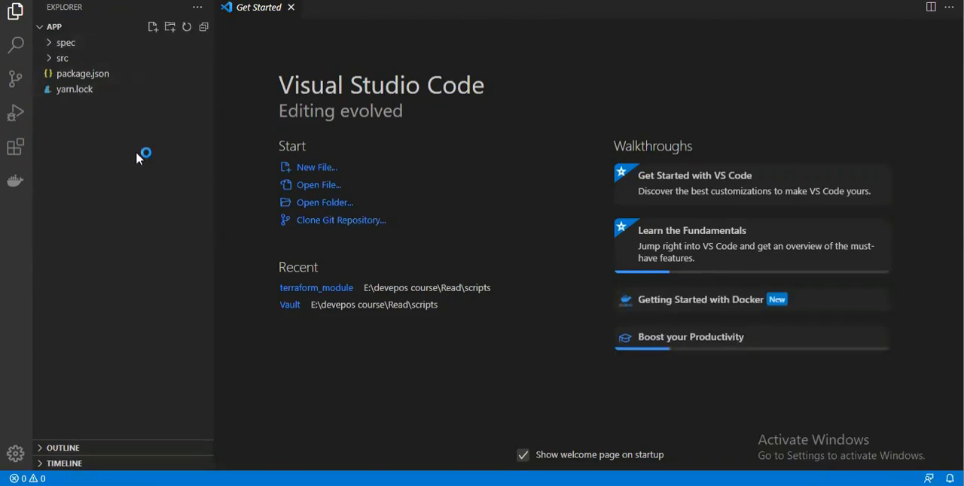
pyautogui.moveTo(325, 202)
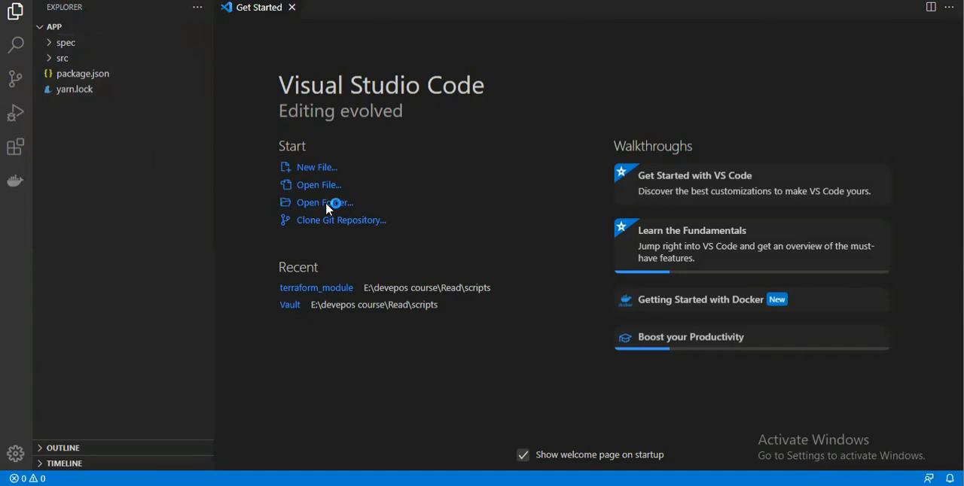
# Open the extracted app folder as the VS Code workspace.
pyautogui.click(324, 202)
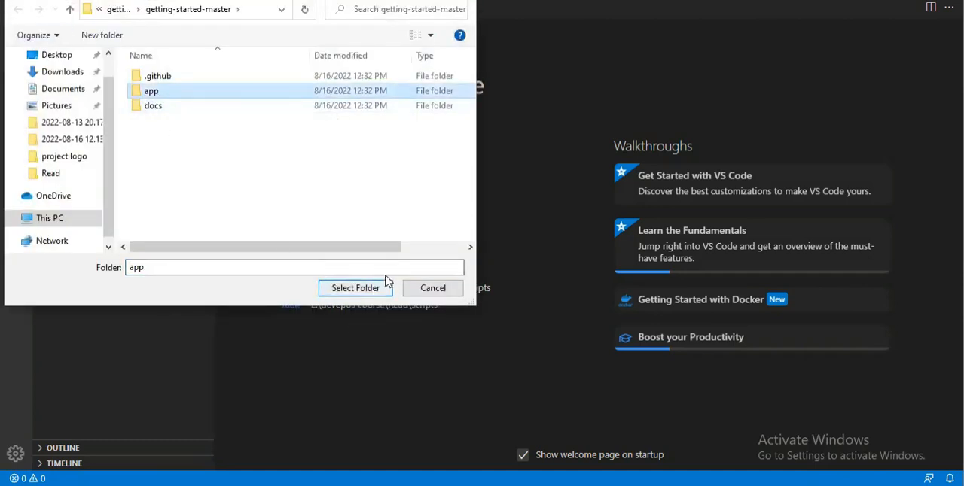
pyautogui.click(355, 288)
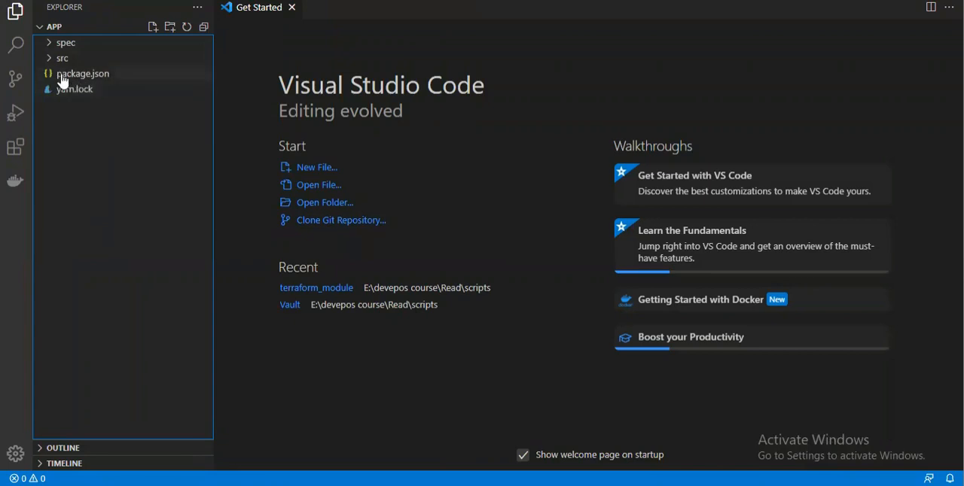
# Inspect package.json and the src folder contents, then collapse src again.
pyautogui.doubleClick(83, 73)
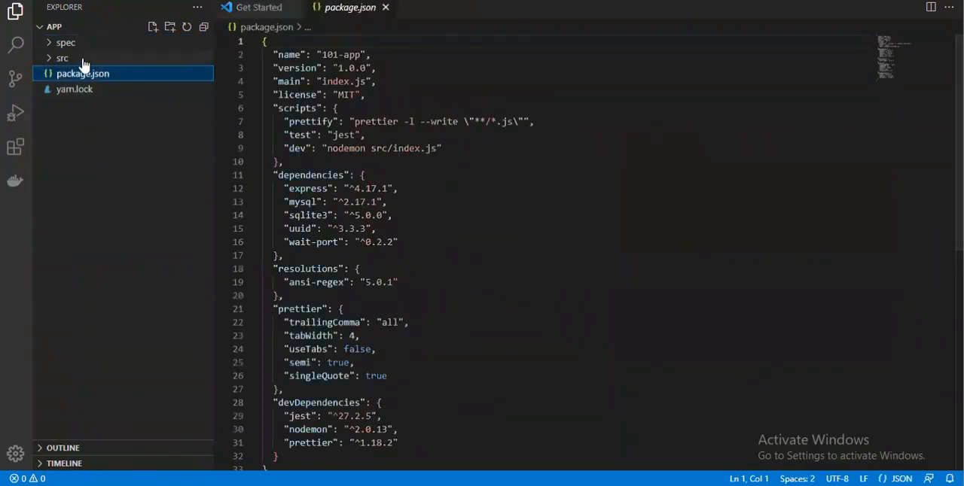
pyautogui.click(63, 58)
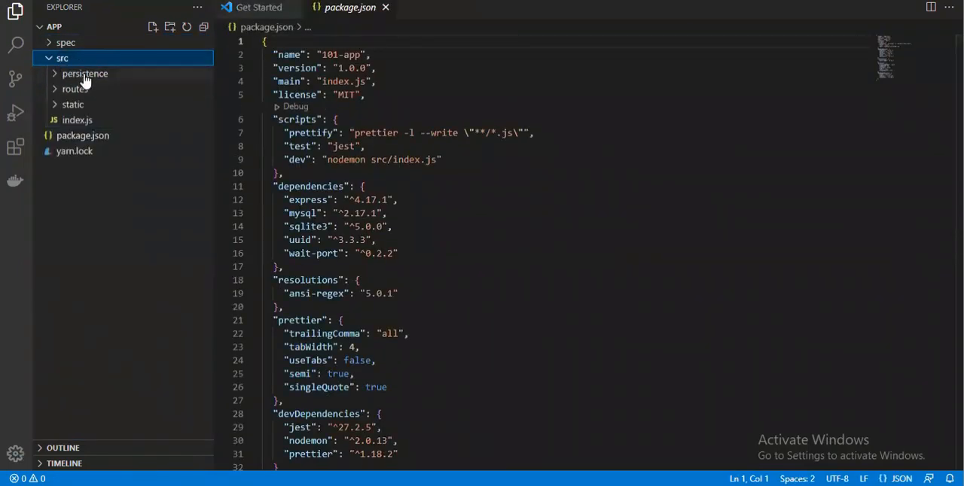
pyautogui.click(62, 58)
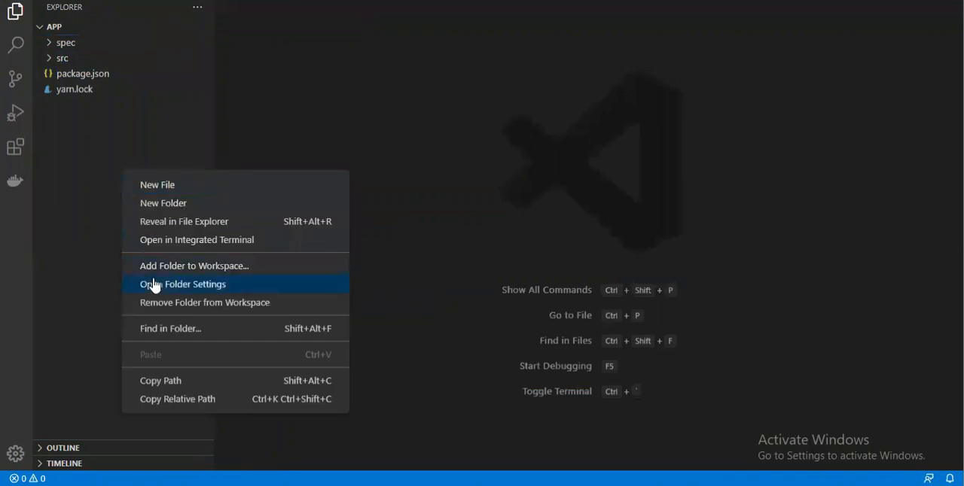
# Create a new empty file named Dockerfile in the app folder.
pyautogui.click(158, 185)
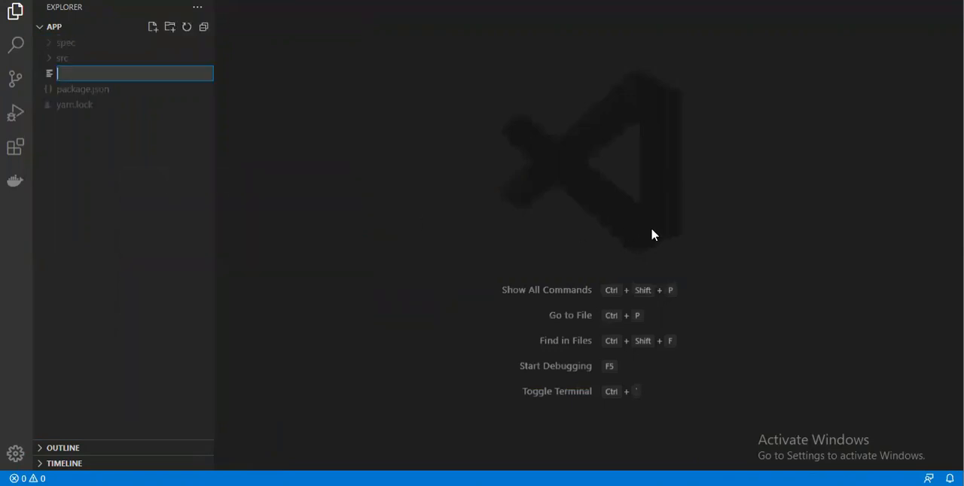
pyautogui.write('Docker')
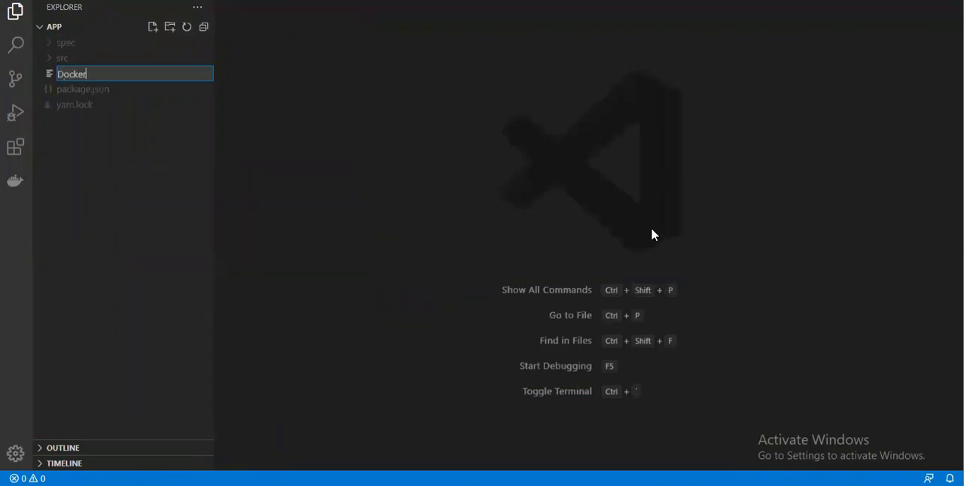
pyautogui.write('file')
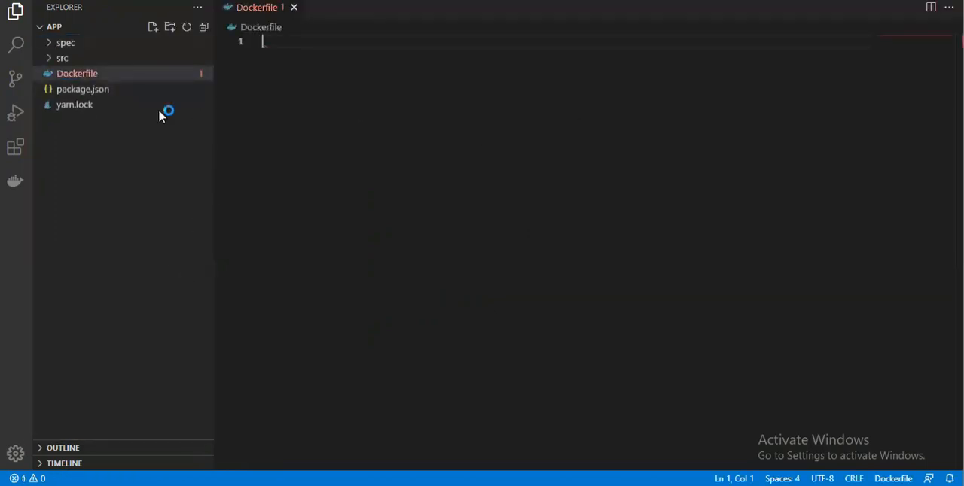
pyautogui.moveTo(134, 80)
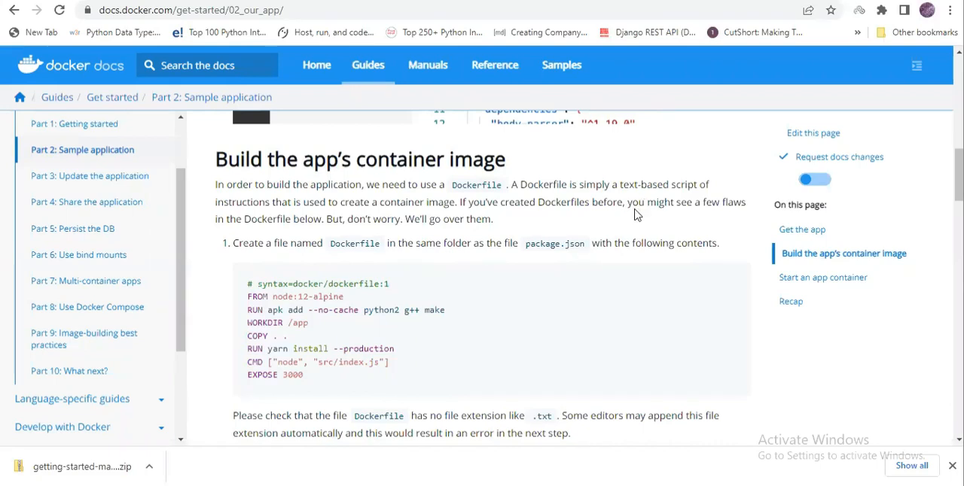
# Select the tutorial's Dockerfile code block lines, syntax line through EXPOSE 3000, for copying.
pyautogui.scroll(-3)
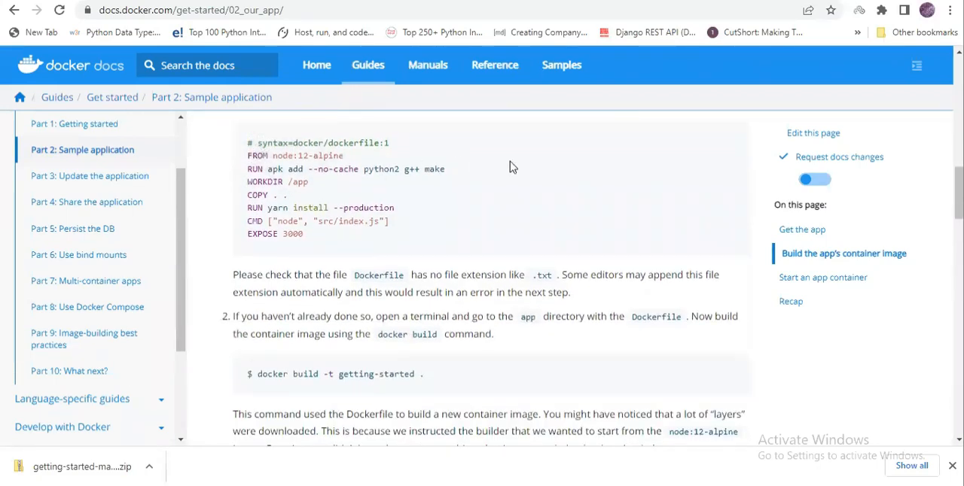
pyautogui.moveTo(252, 169)
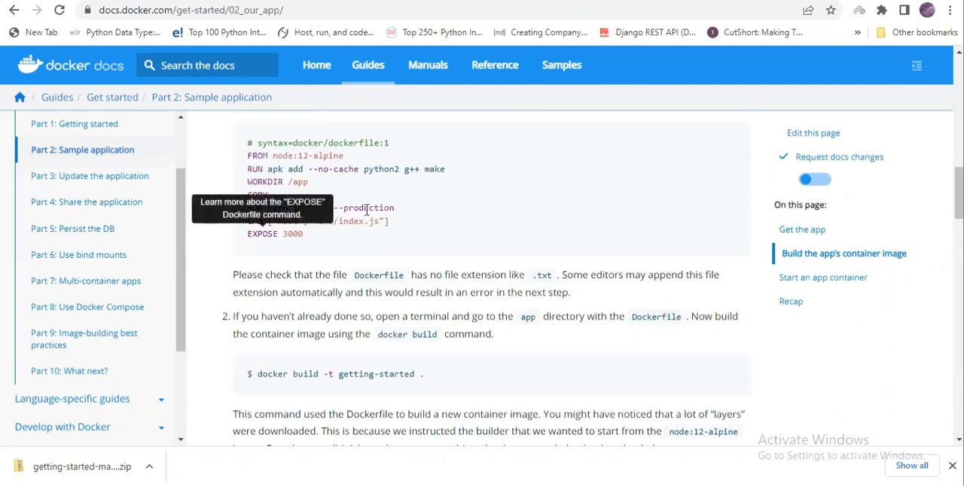
pyautogui.moveTo(228, 195)
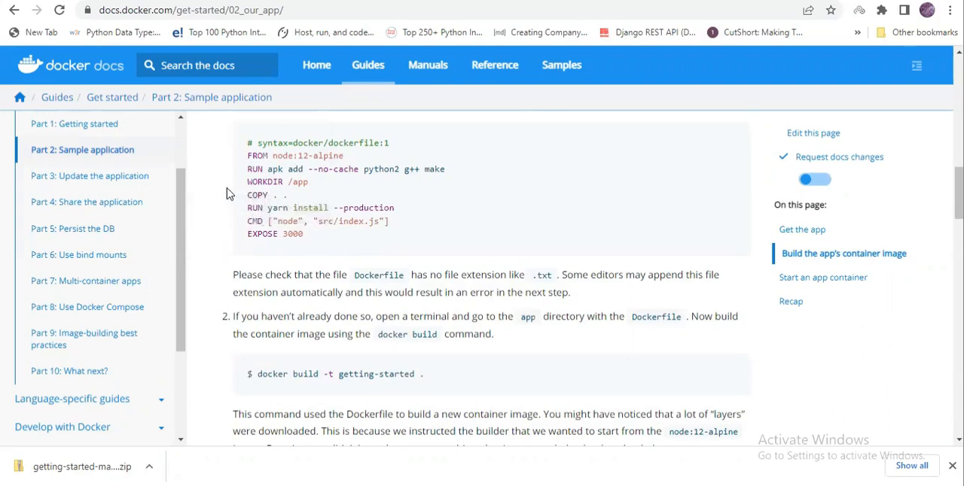
pyautogui.moveTo(378, 189)
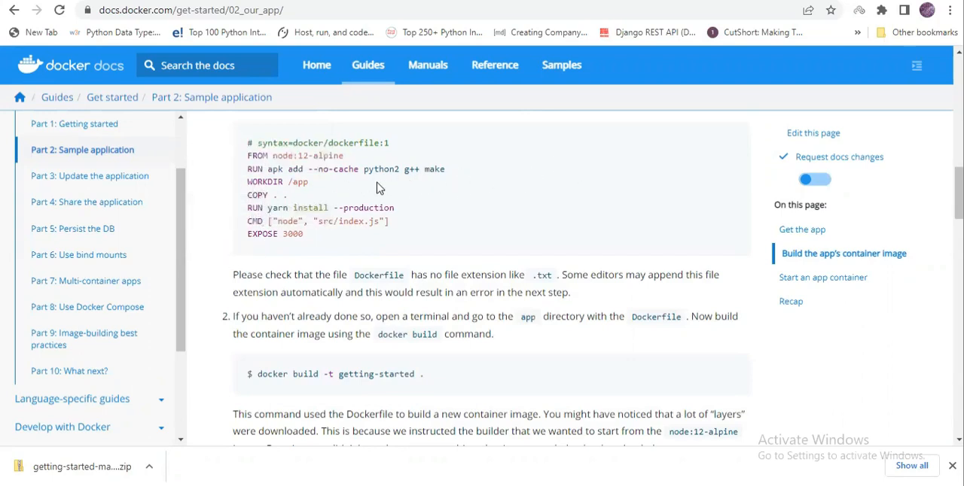
pyautogui.moveTo(335, 197)
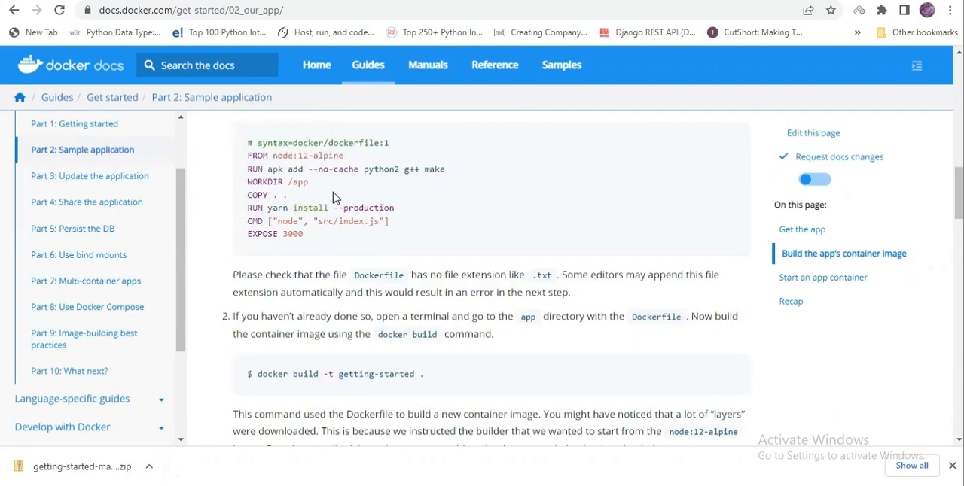
pyautogui.moveTo(293, 200)
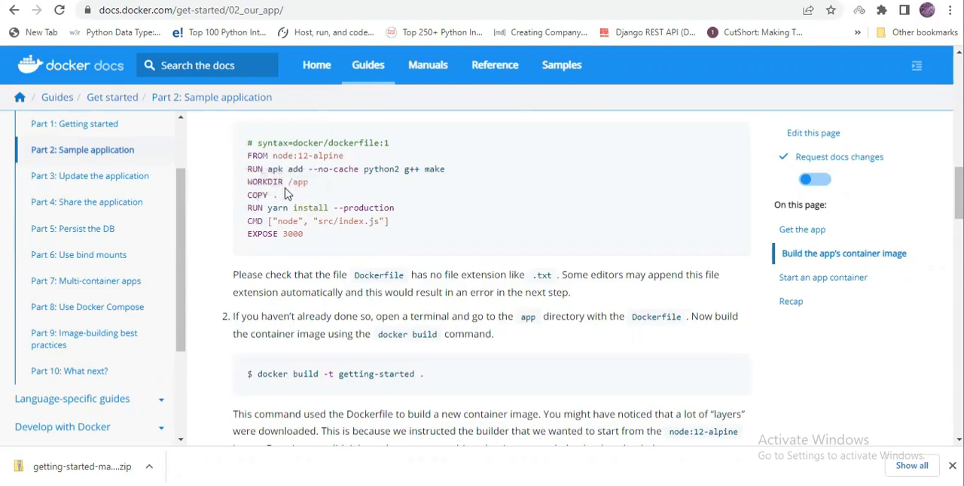
pyautogui.moveTo(511, 196)
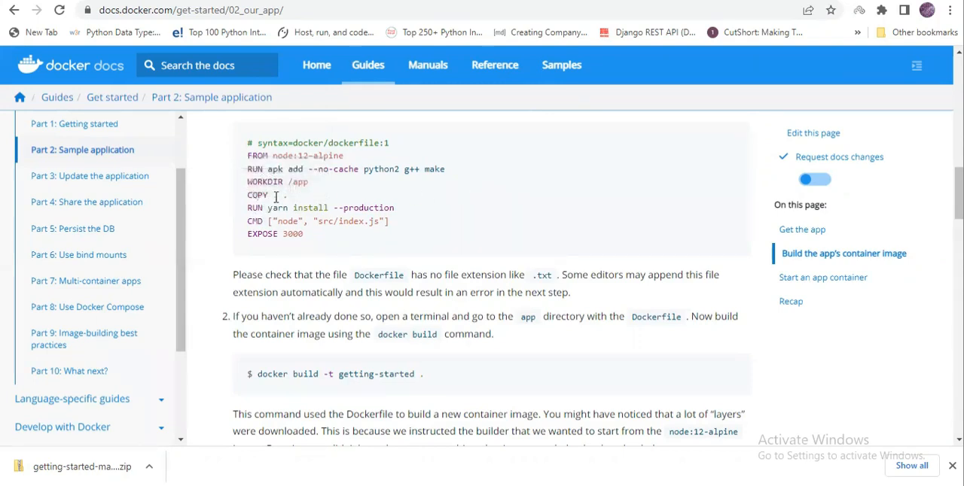
pyautogui.moveTo(444, 213)
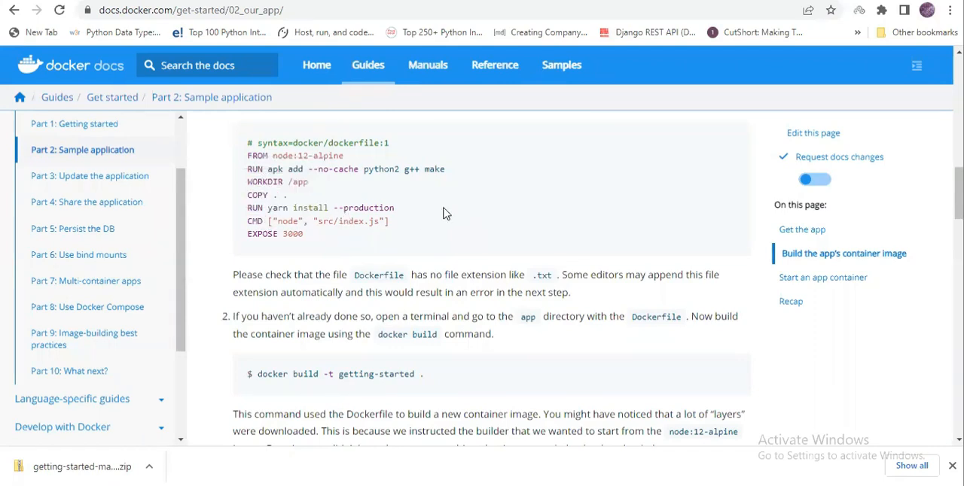
pyautogui.moveTo(369, 213)
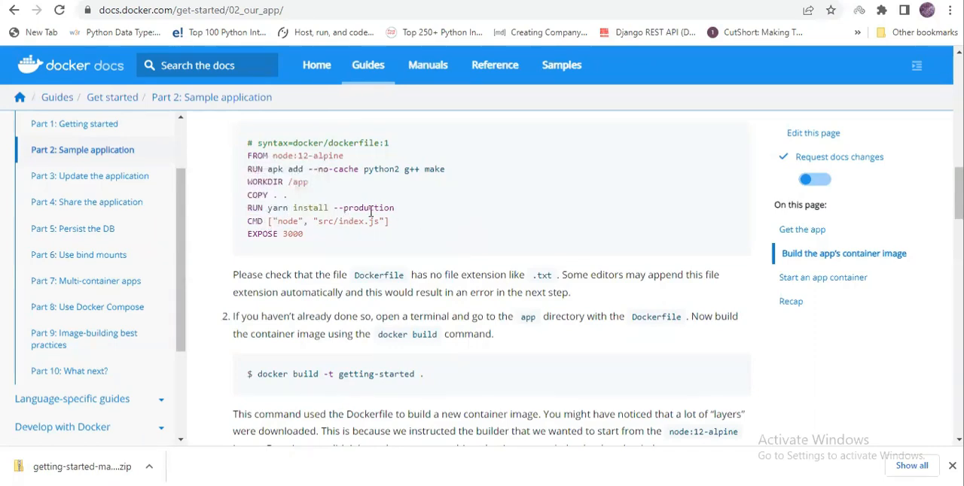
pyautogui.doubleClick(363, 208)
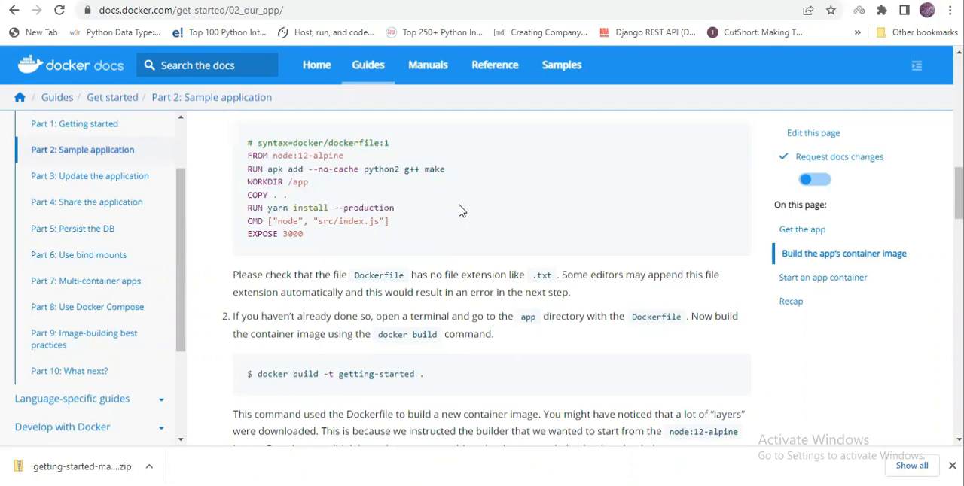
pyautogui.moveTo(282, 245)
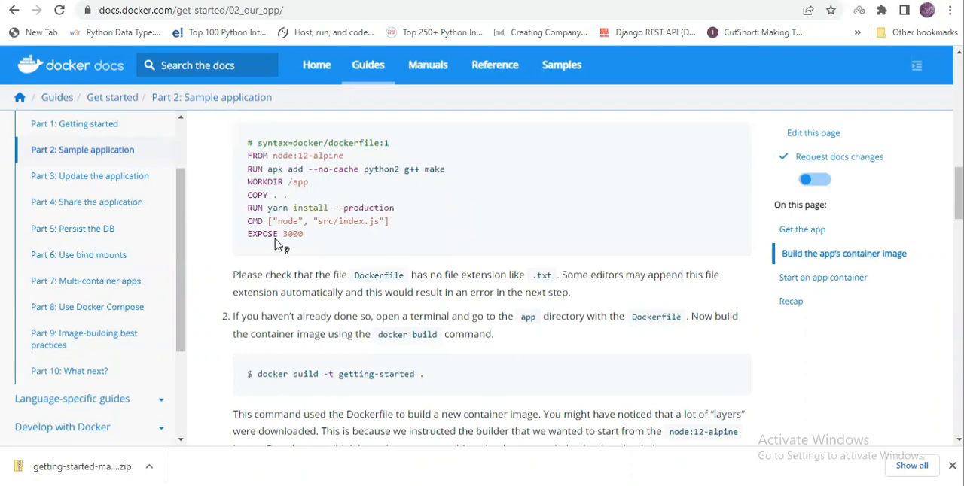
pyautogui.moveTo(411, 239)
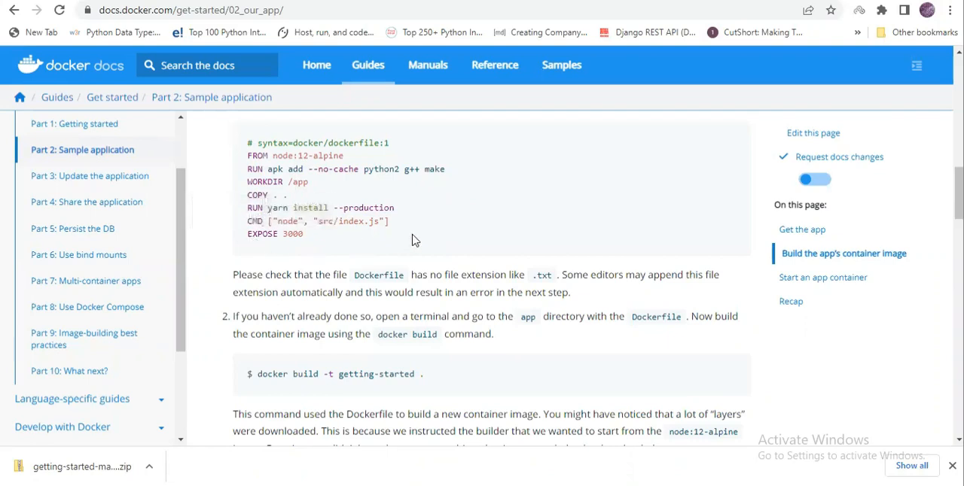
pyautogui.moveTo(315, 241)
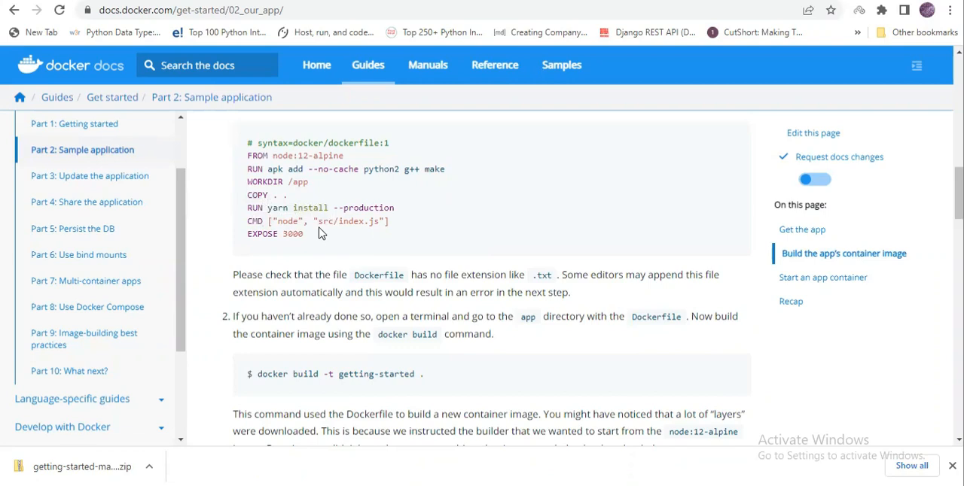
pyautogui.moveTo(247, 143); pyautogui.dragTo(306, 233)
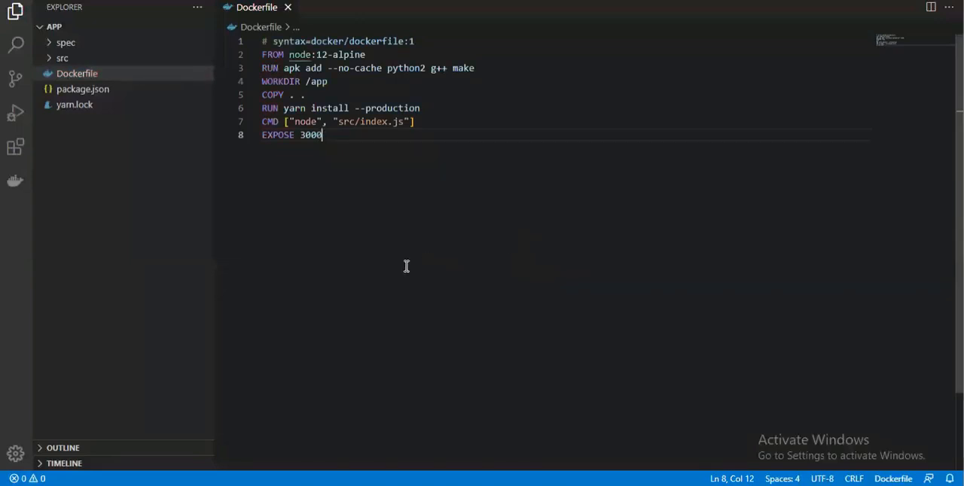
pyautogui.moveTo(460, 148)
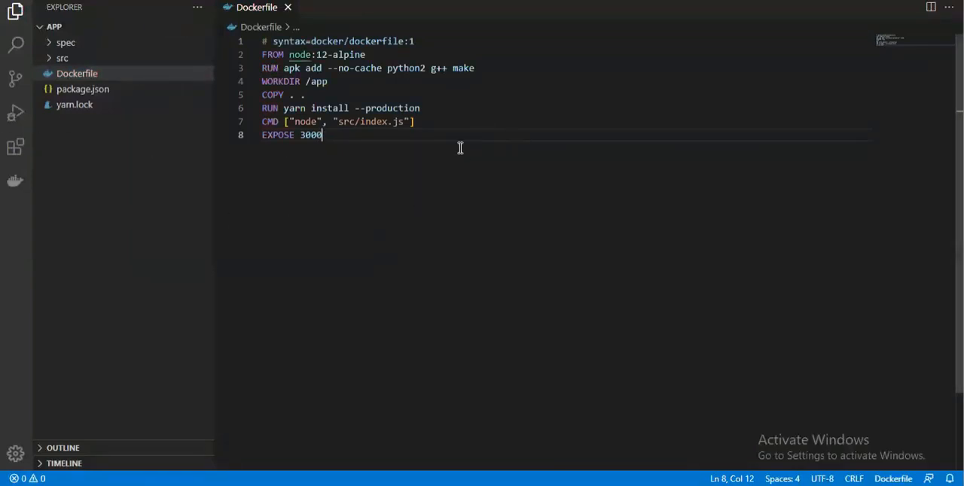
pyautogui.moveTo(418, 86)
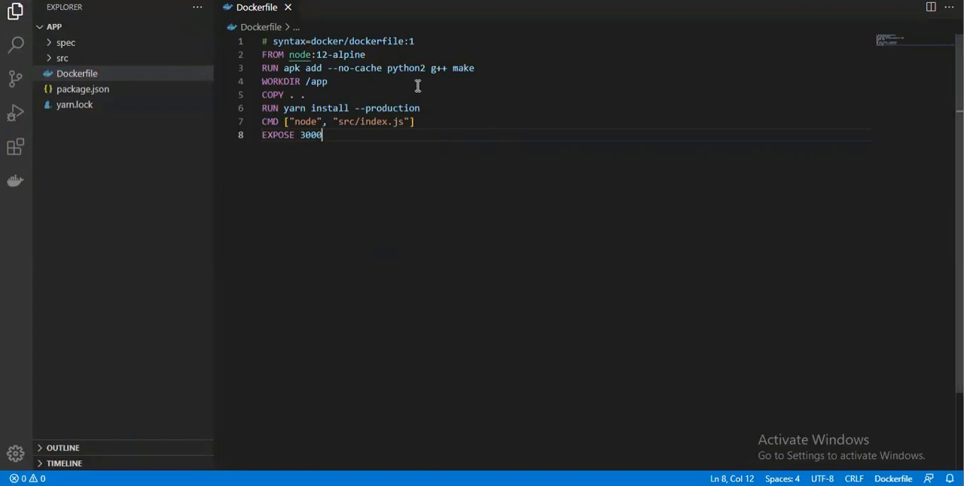
pyautogui.moveTo(277, 197)
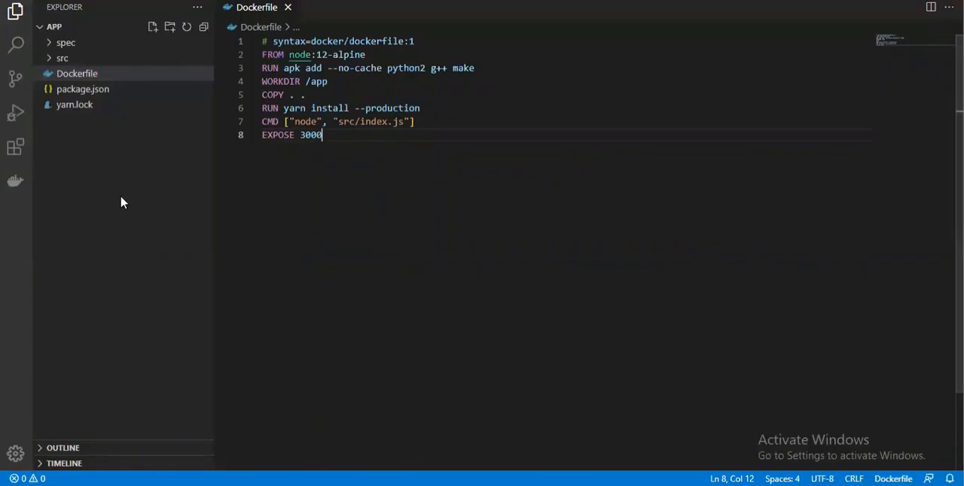
pyautogui.moveTo(848, 206)
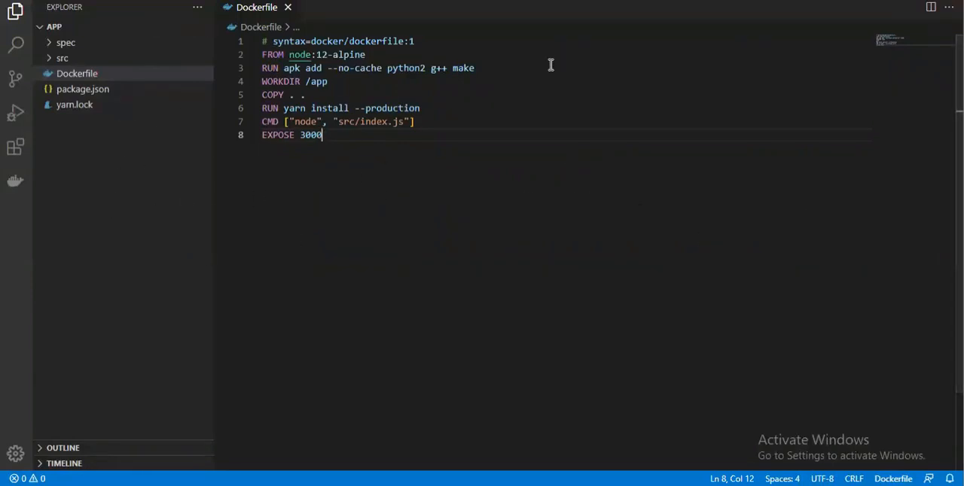
pyautogui.moveTo(660, 66)
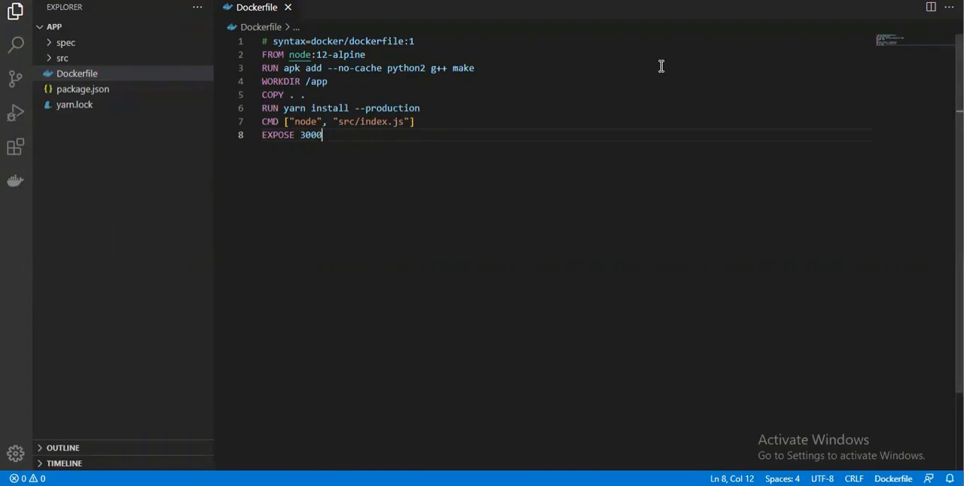